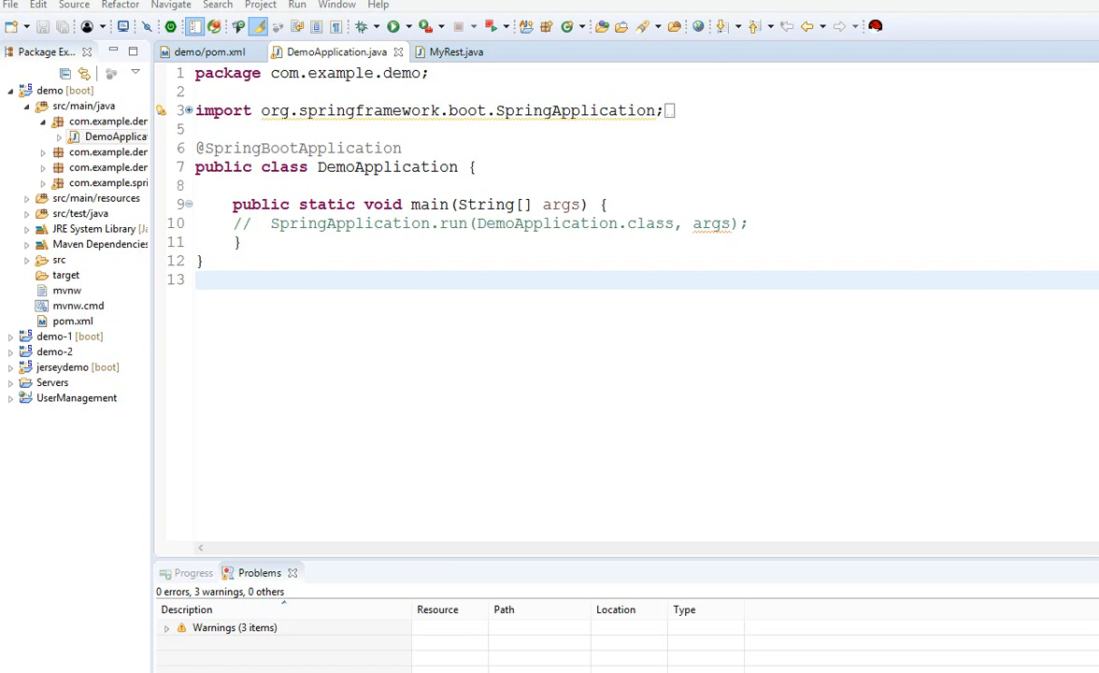
Bring up MyRest.java with its /Hey, /MyStr and /MyHash endpoint mappings
{"action": "left_click", "coordinate": [455, 51]}
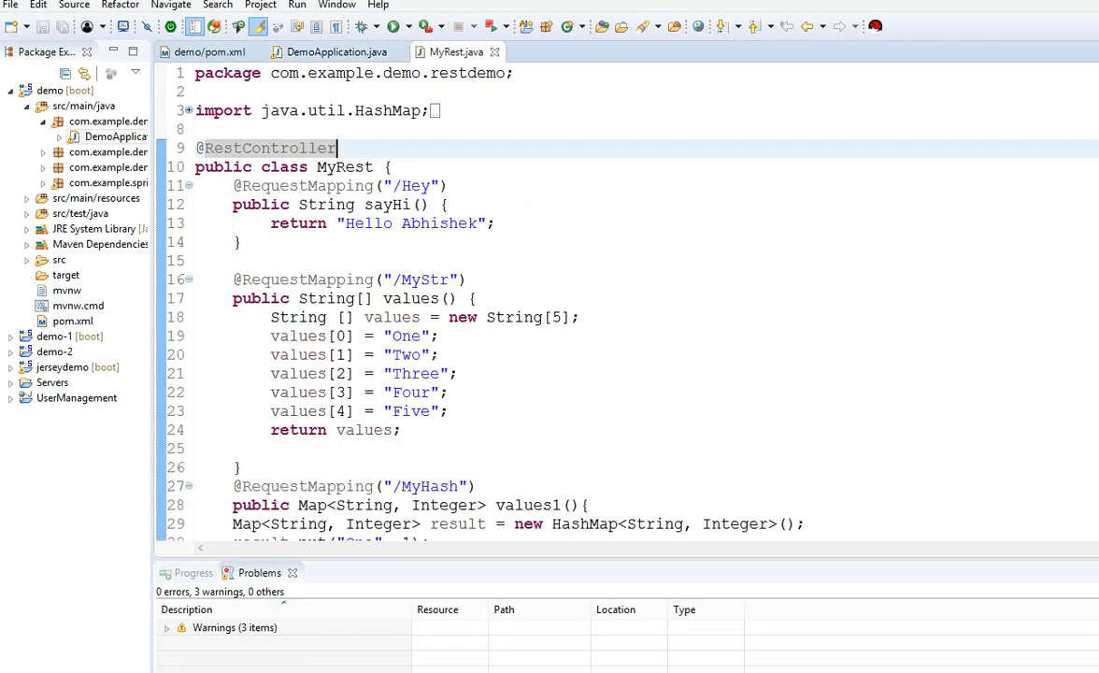
{"action": "mouse_move", "coordinate": [266, 147]}
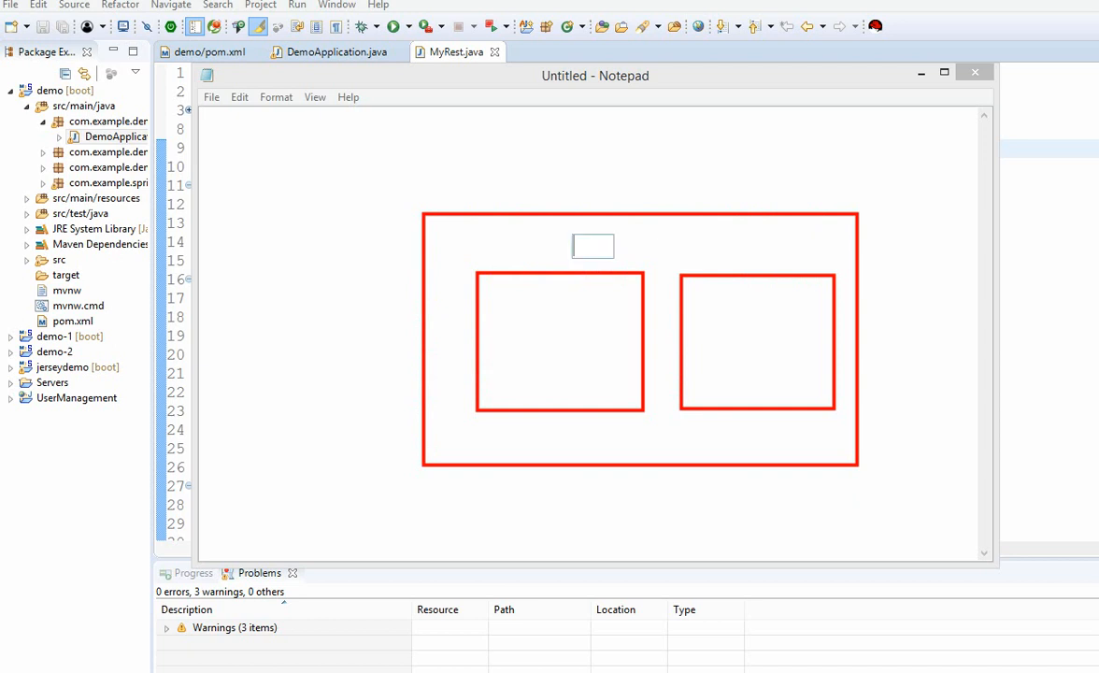
Label the boxes 'Application on web server', 'Spring MVC' and 'Controllers', and add an arrow into the outer box
{"action": "type", "text": "Application"}
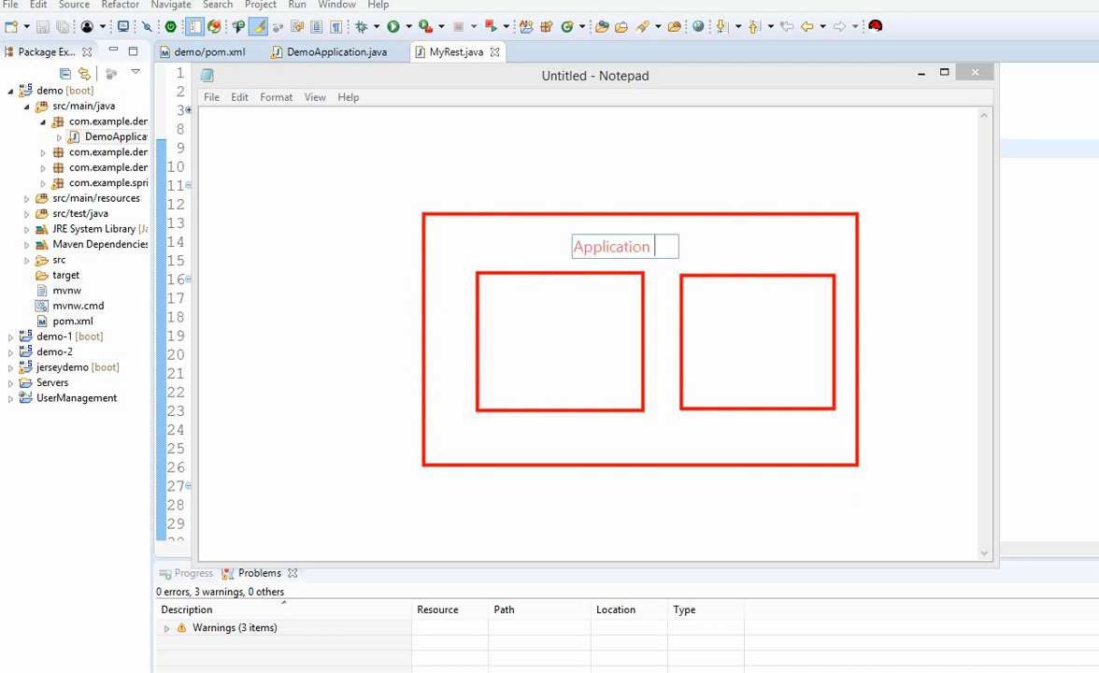
{"action": "type", "text": "on web se"}
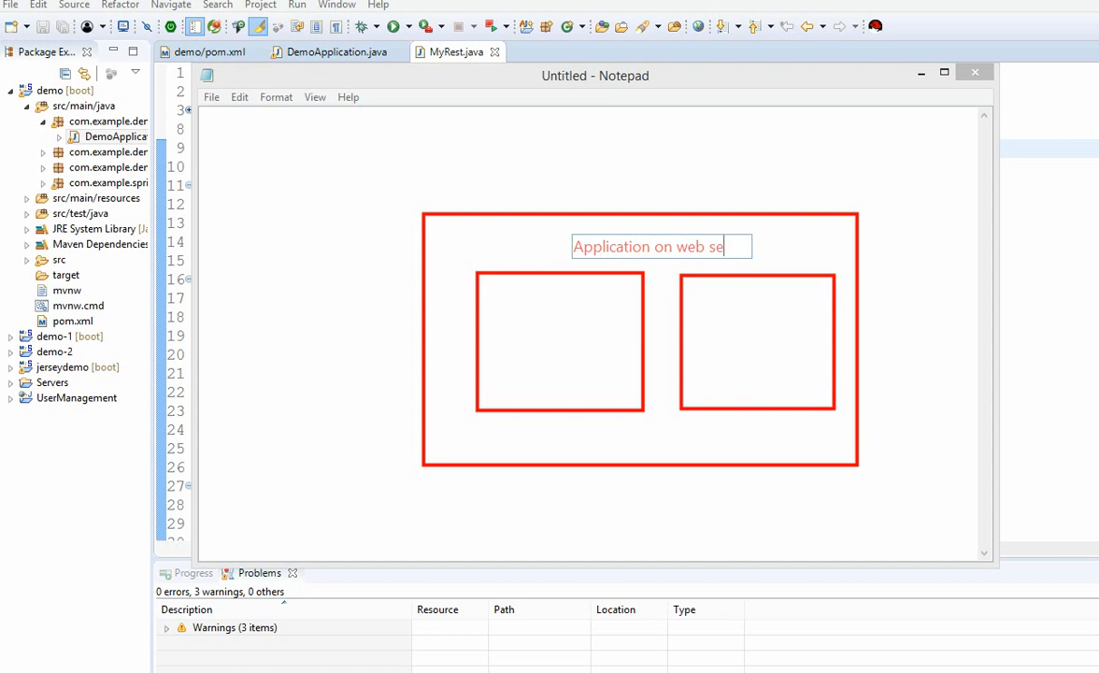
{"action": "type", "text": "rver"}
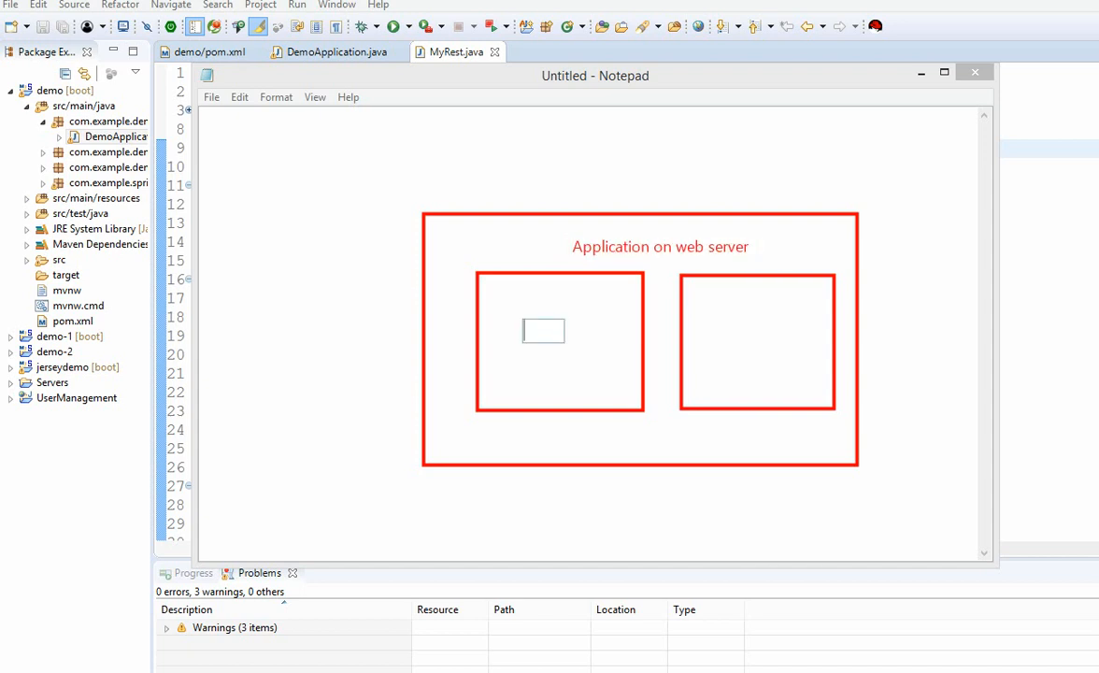
{"action": "type", "text": "Spring MV"}
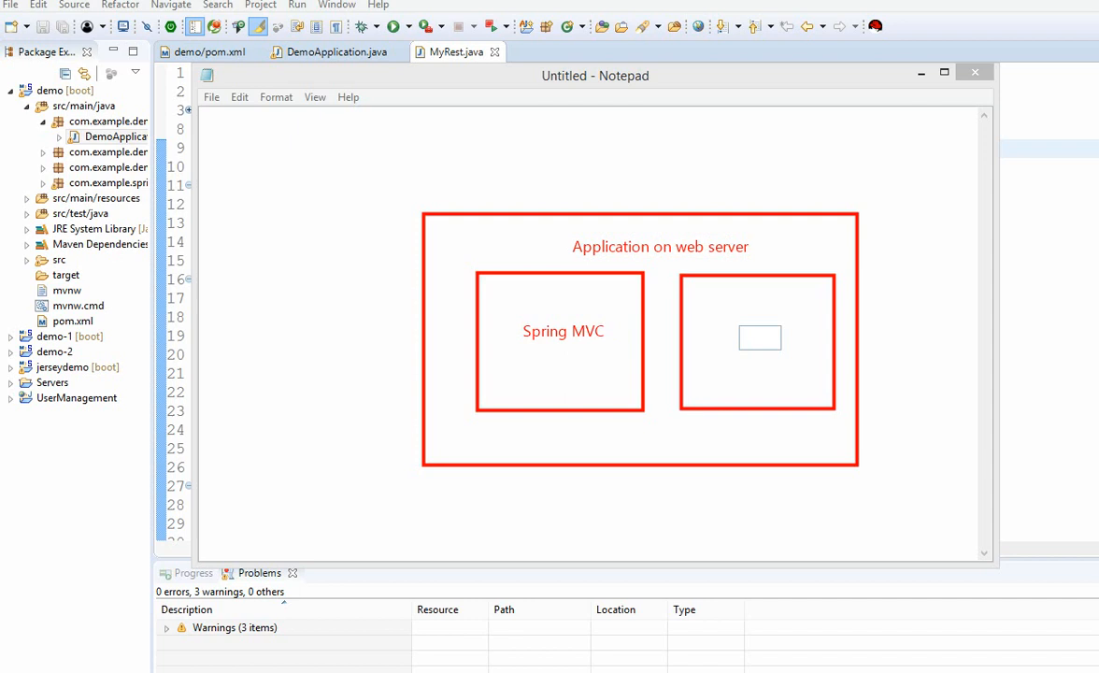
{"action": "type", "text": "Controllers"}
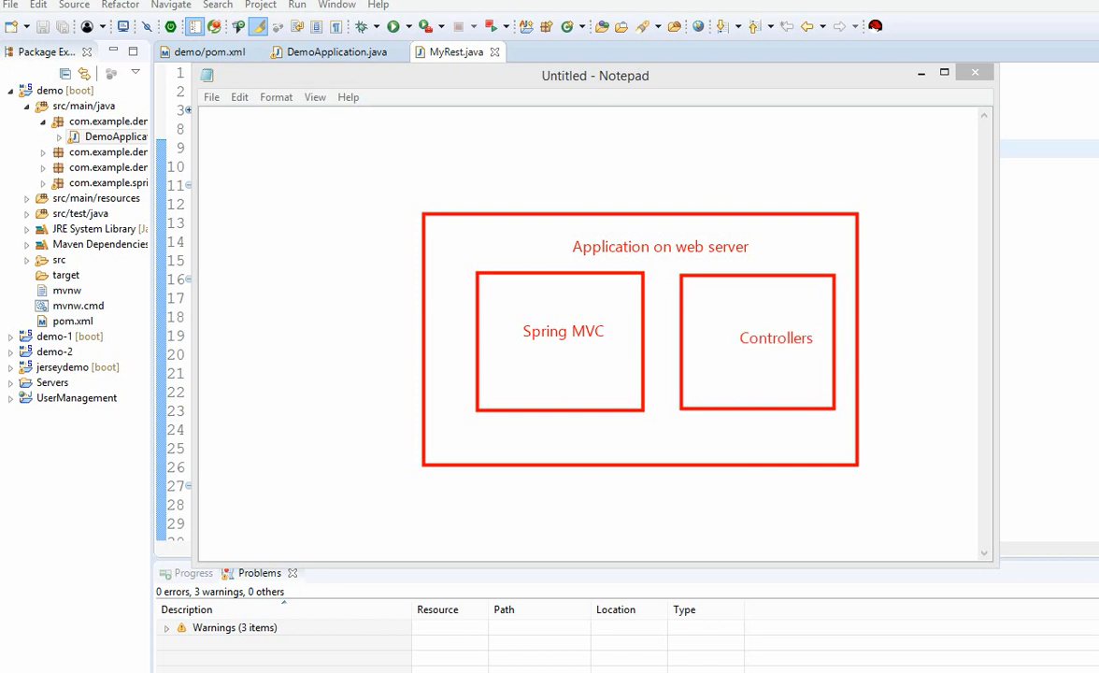
{"action": "left_click_drag", "start_coordinate": [265, 304], "coordinate": [411, 304]}
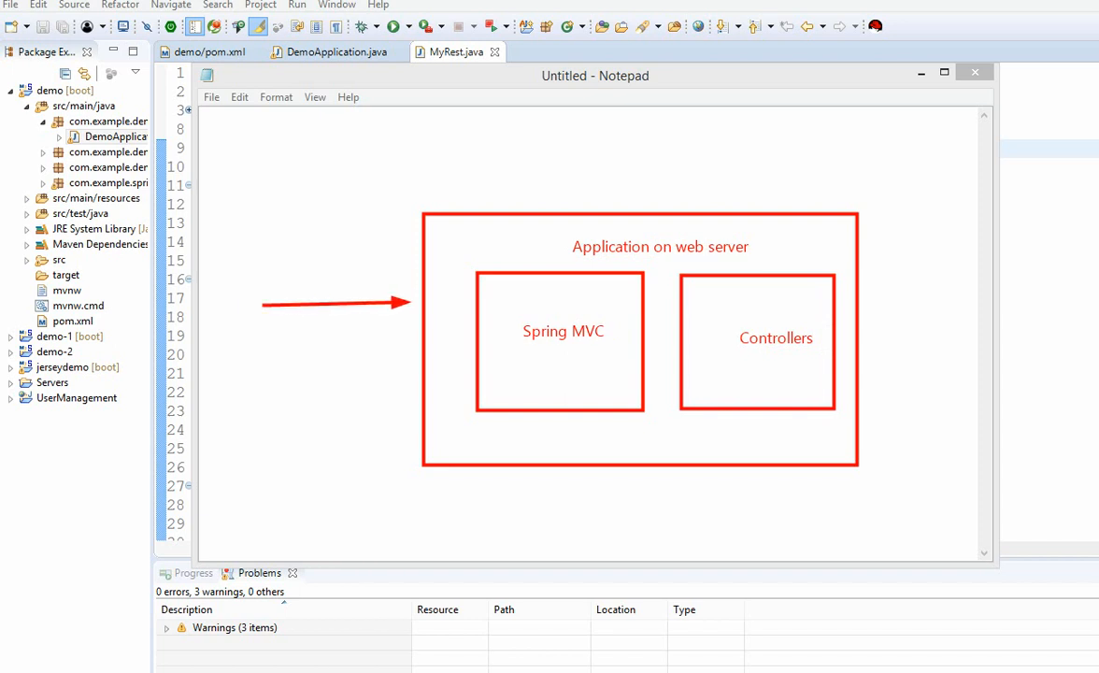